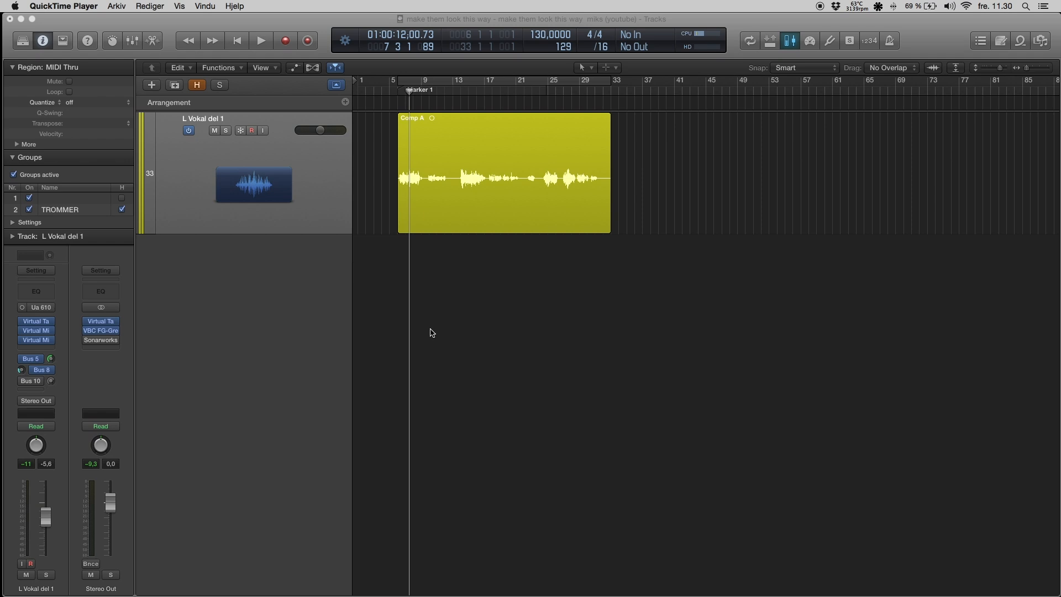
pyautogui.moveTo(111, 134)
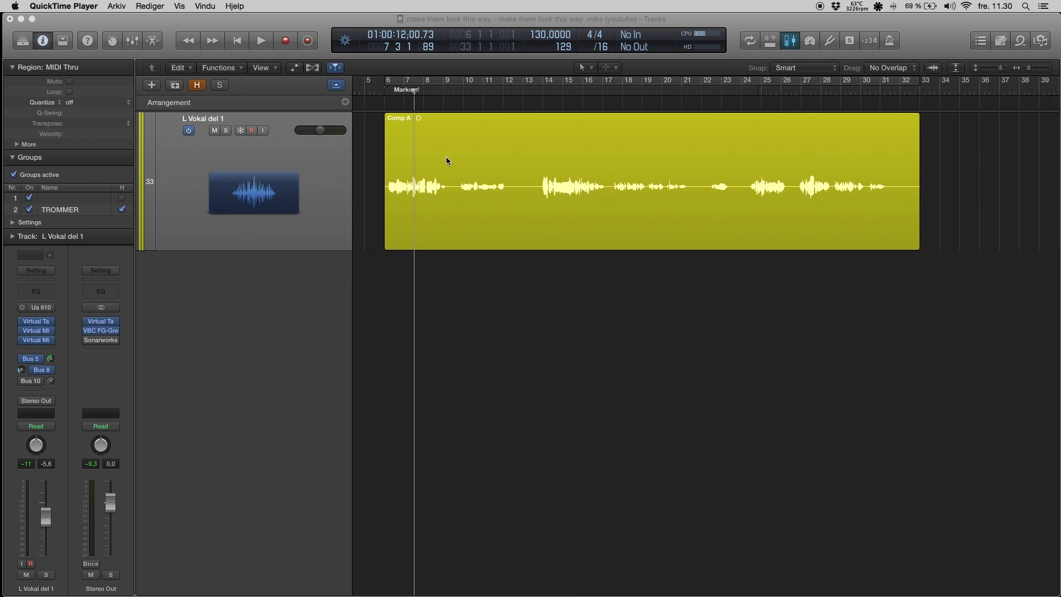
pyautogui.moveTo(452, 190)
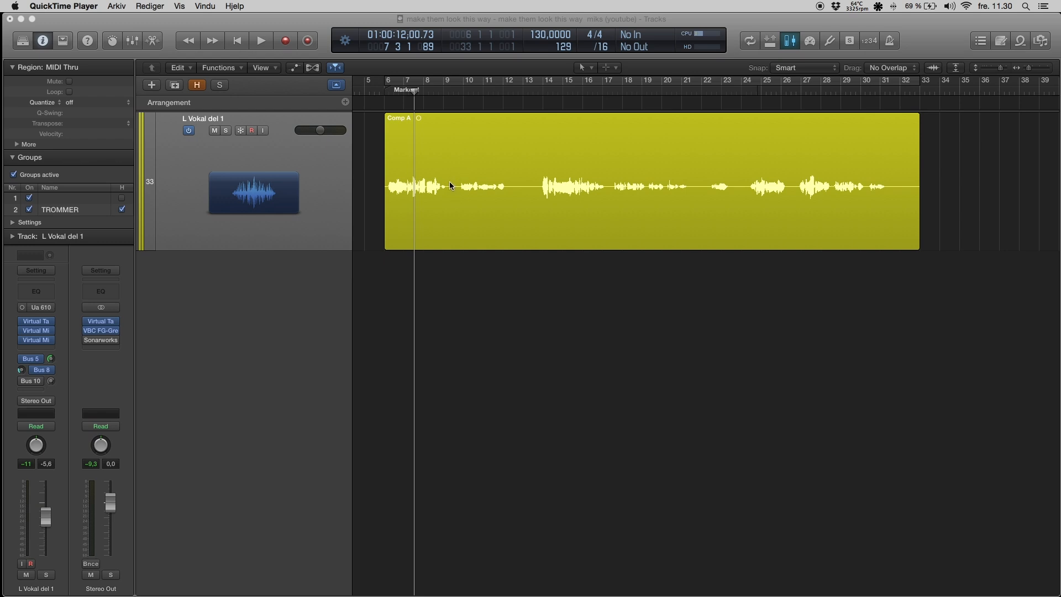
pyautogui.moveTo(474, 190)
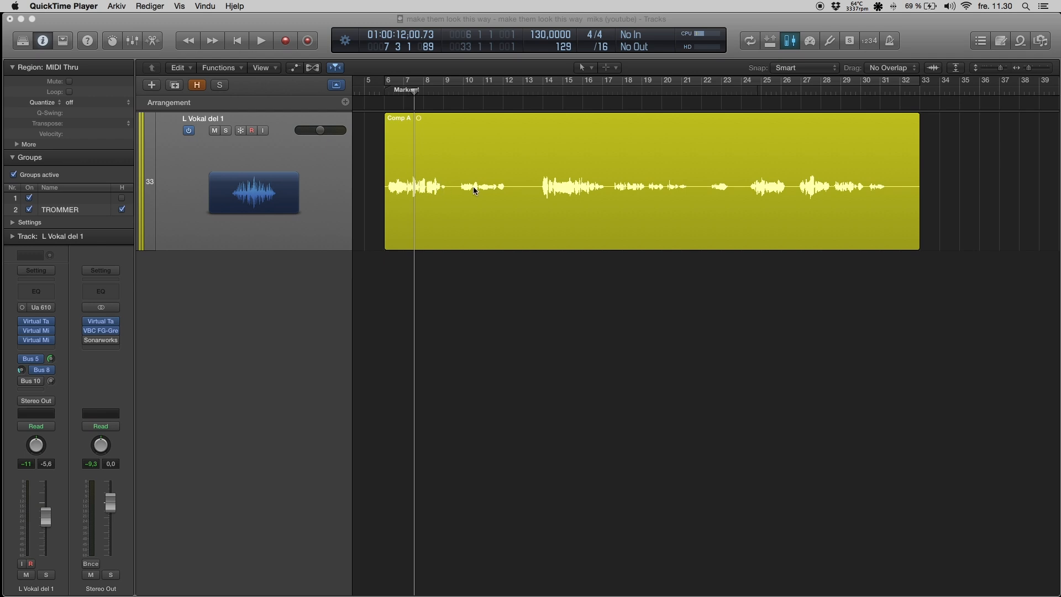
pyautogui.moveTo(382, 94)
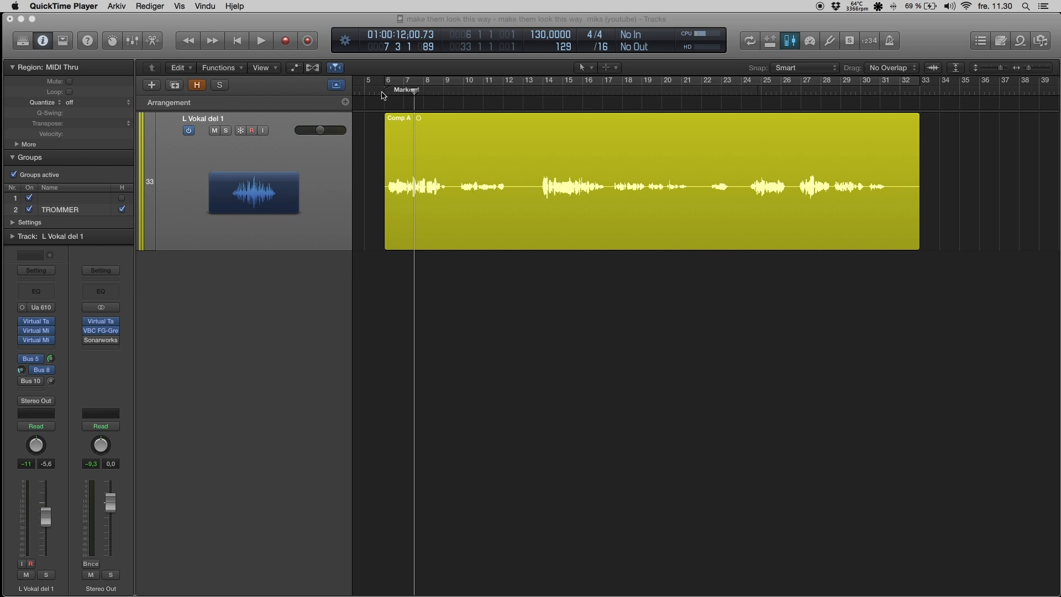
# Start playback of the Comp A vocal region on the L Vokal del 1 track.
pyautogui.click(260, 39)
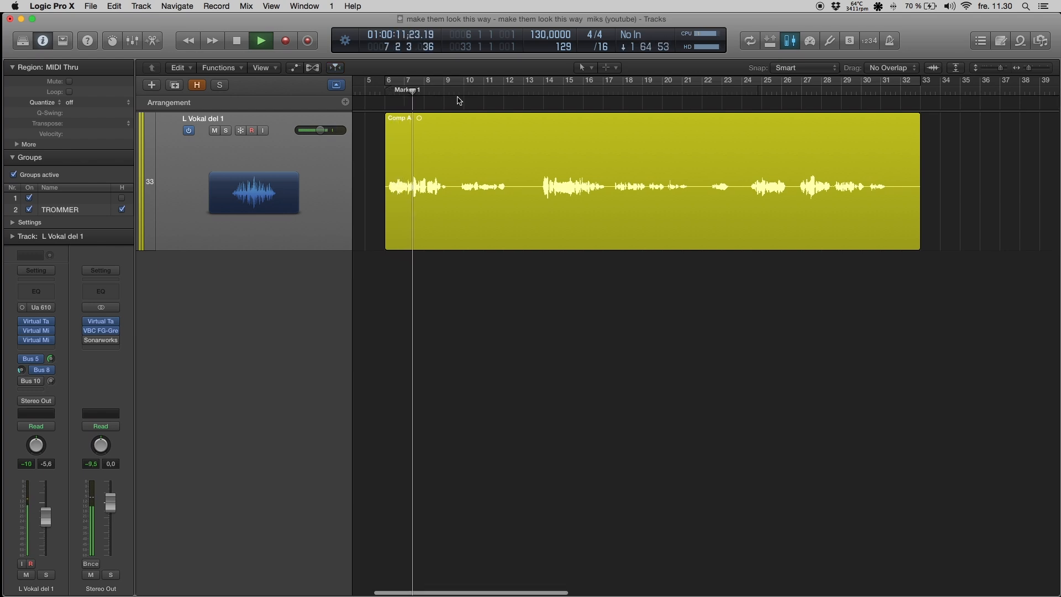
# Stop playback, listen to the vocal through the Slate Digital compressor, then close its window.
pyautogui.click(433, 89)
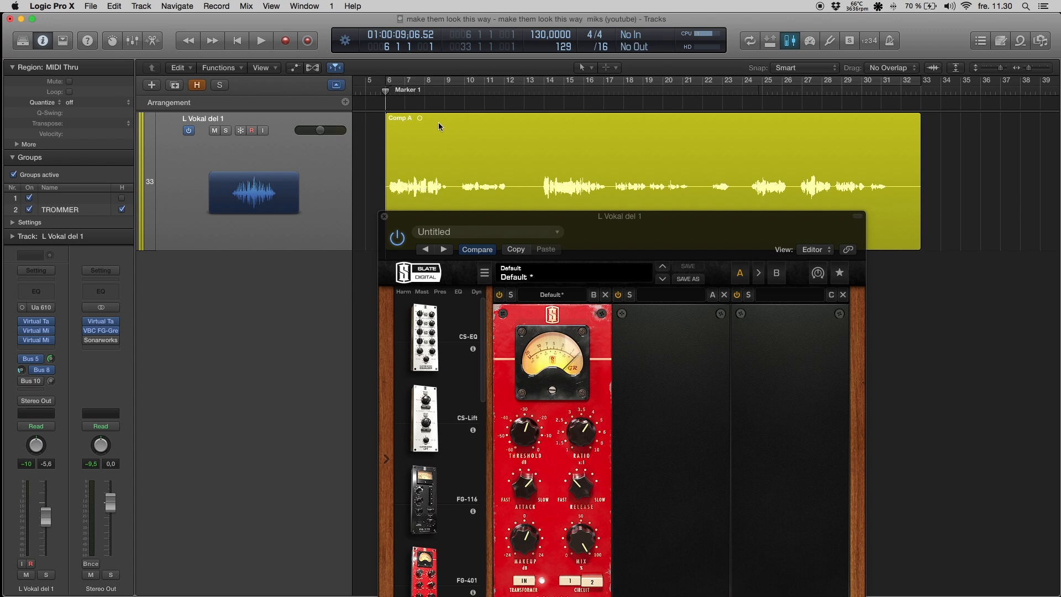
pyautogui.click(261, 40)
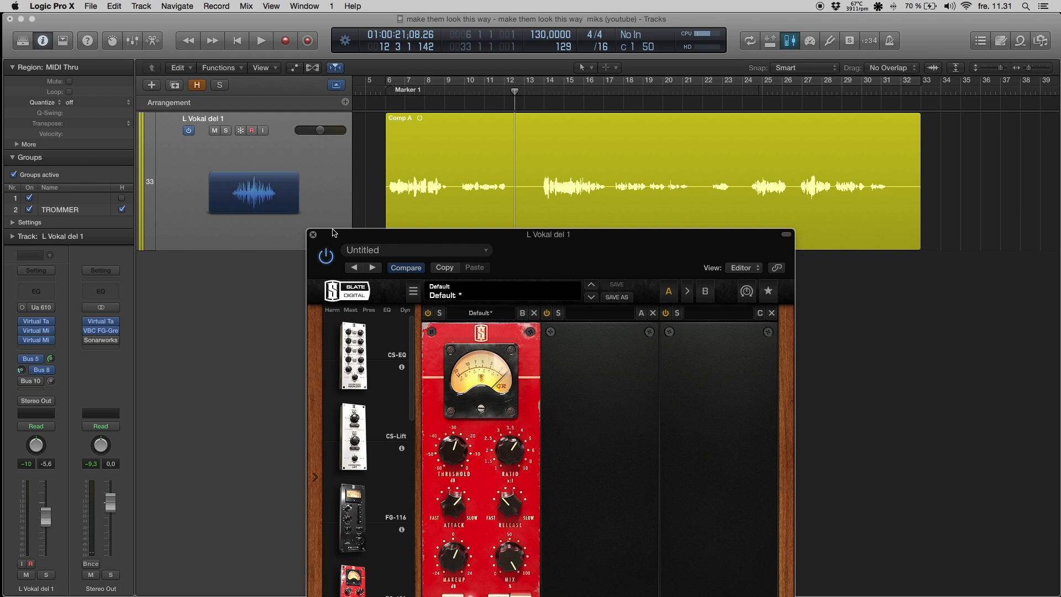
pyautogui.click(313, 235)
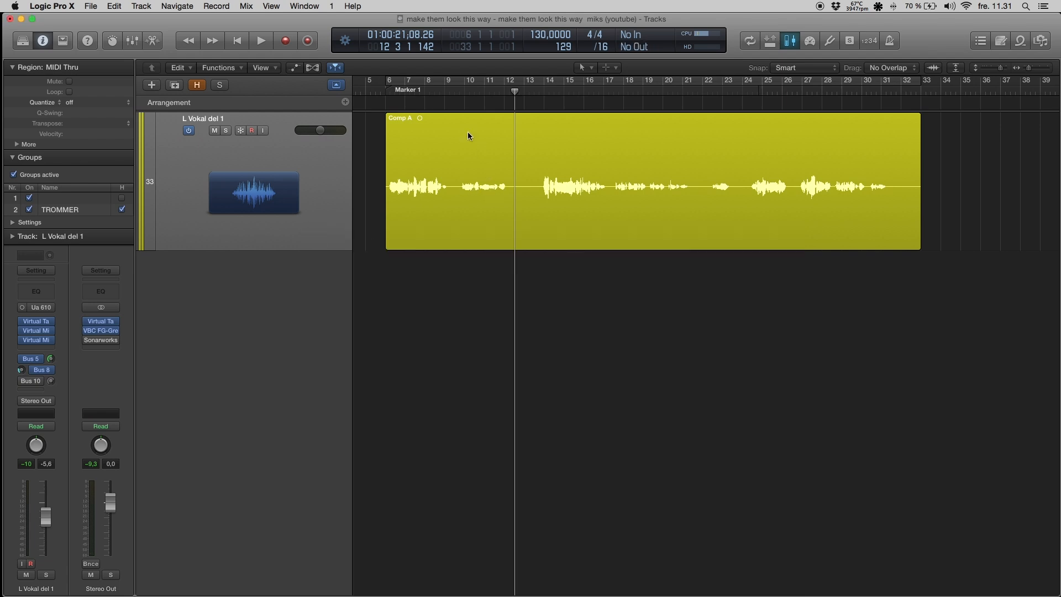
pyautogui.moveTo(559, 172)
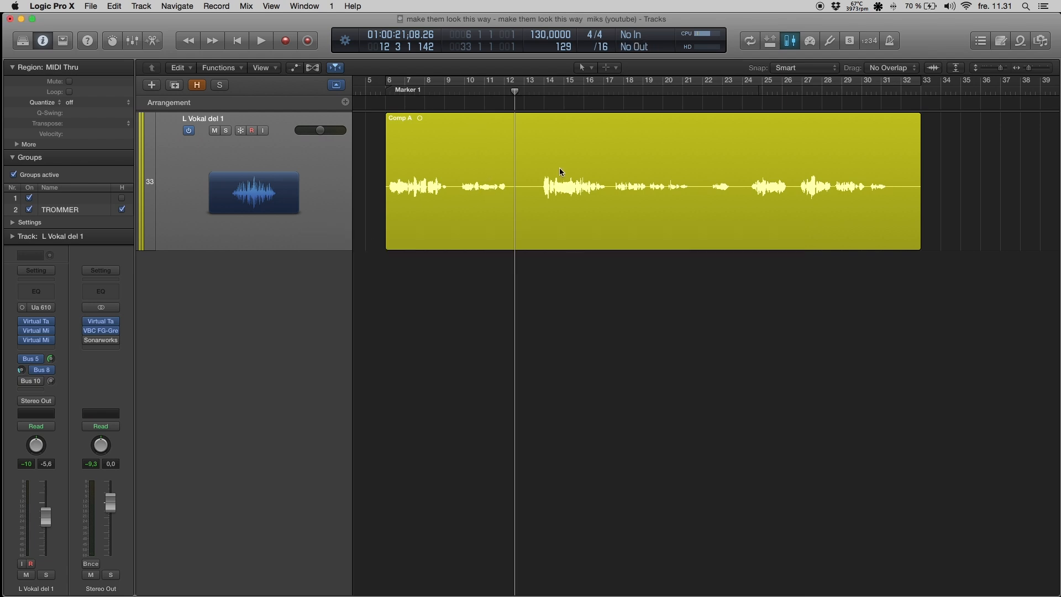
pyautogui.moveTo(592, 99)
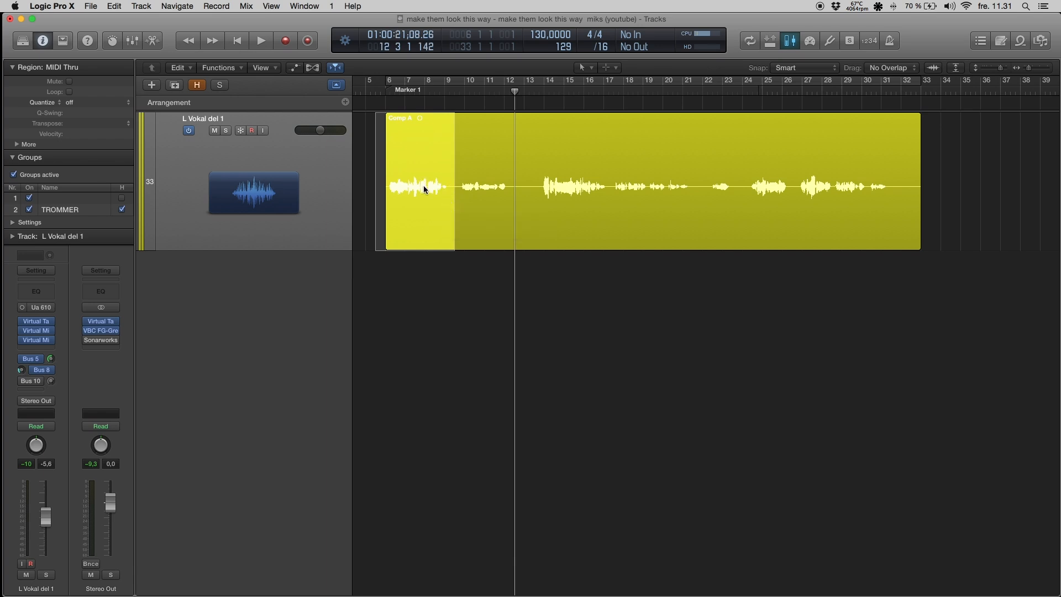
pyautogui.moveTo(498, 193)
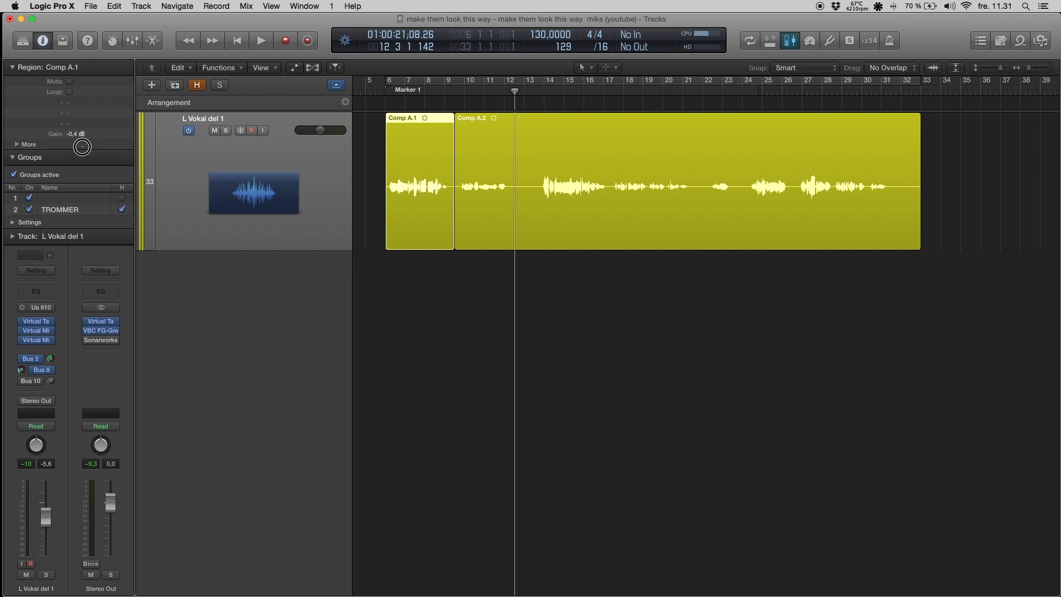
# Lower the split-off opening phrase's Region Gain to -3.6 dB.
pyautogui.moveTo(81, 147); pyautogui.dragTo(70, 223)
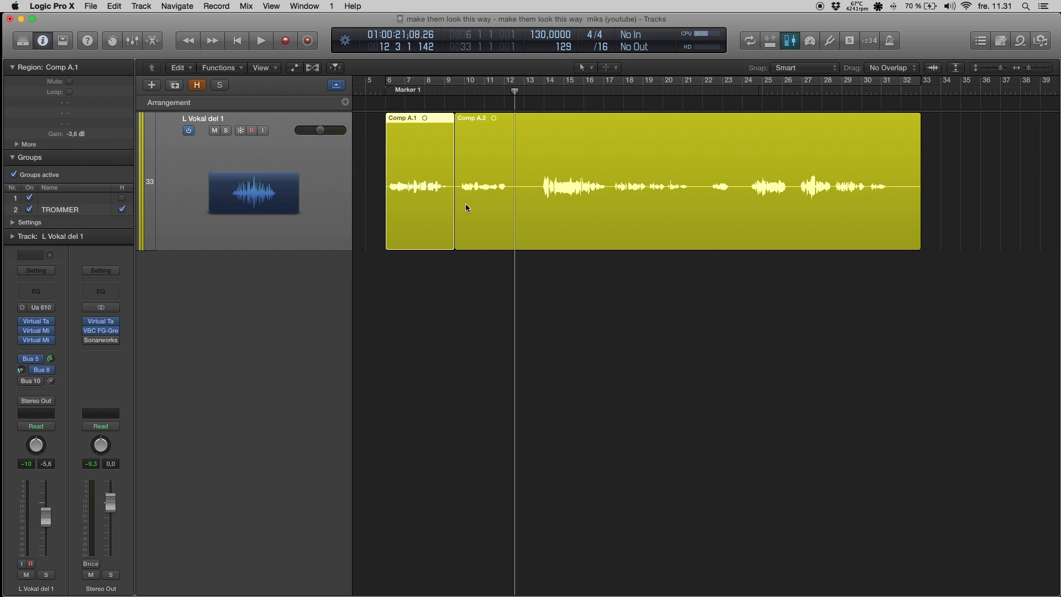
pyautogui.moveTo(526, 190)
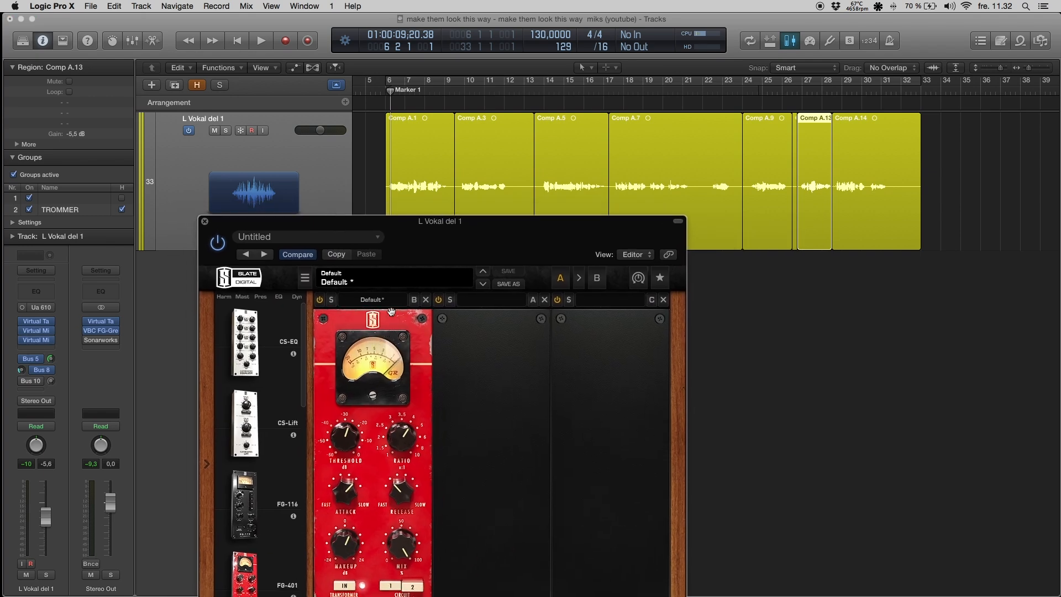
# Audition the gain-matched vocal clips through the compressor and close the plug-in window.
pyautogui.click(260, 40)
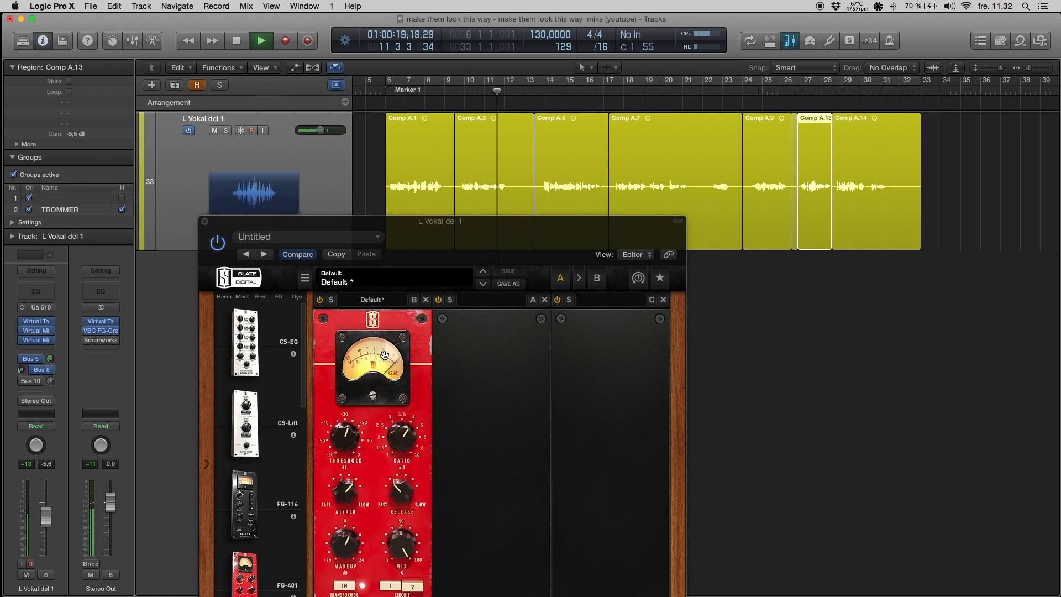
pyautogui.click(260, 40)
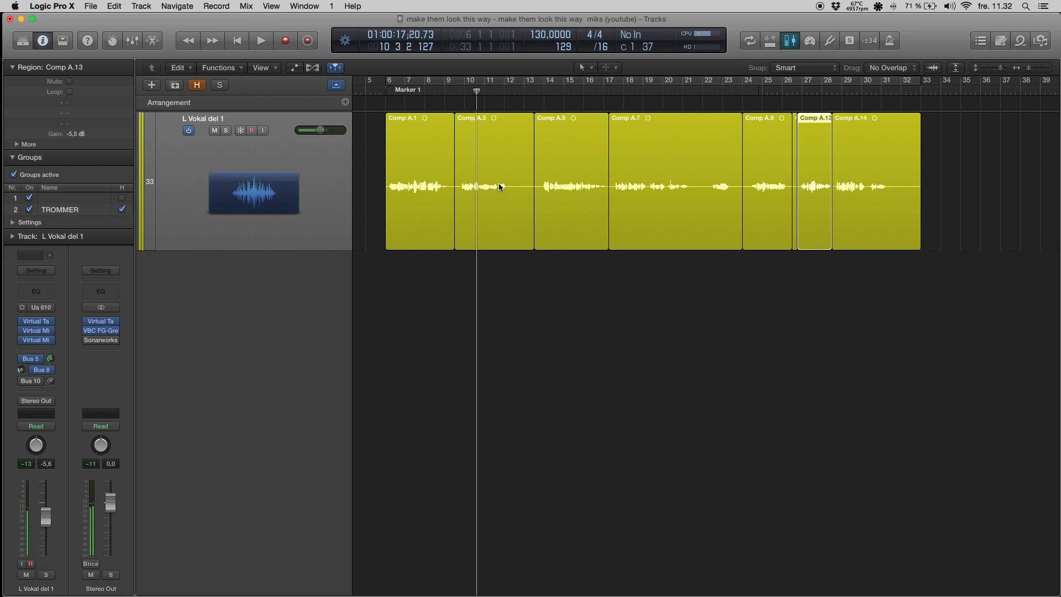
# Join all vocal clips via Edit > Join > Regions into the new file Comp A merged_2.
pyautogui.click(642, 188)
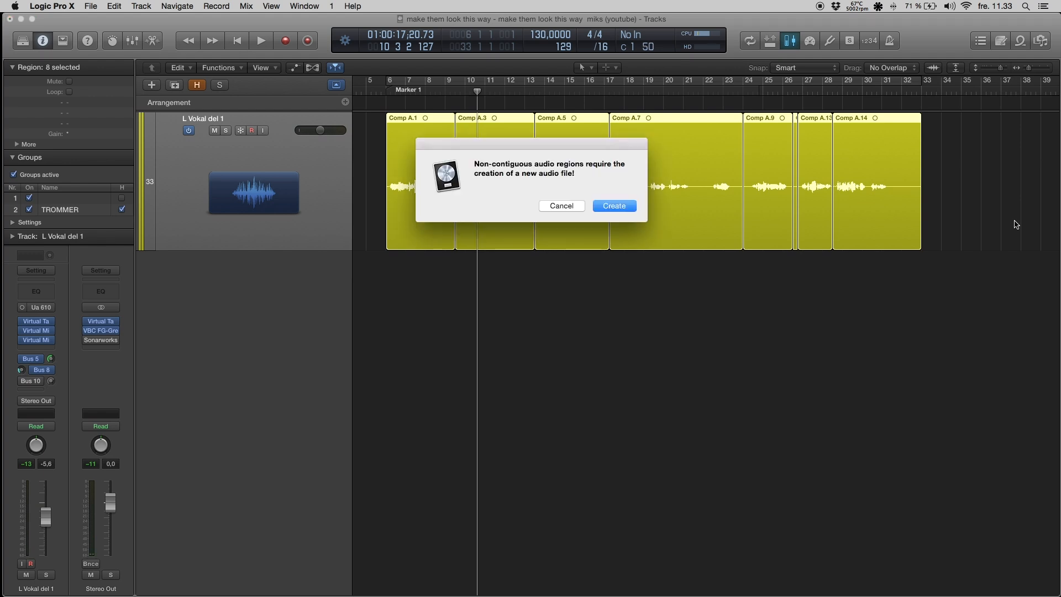
pyautogui.click(613, 205)
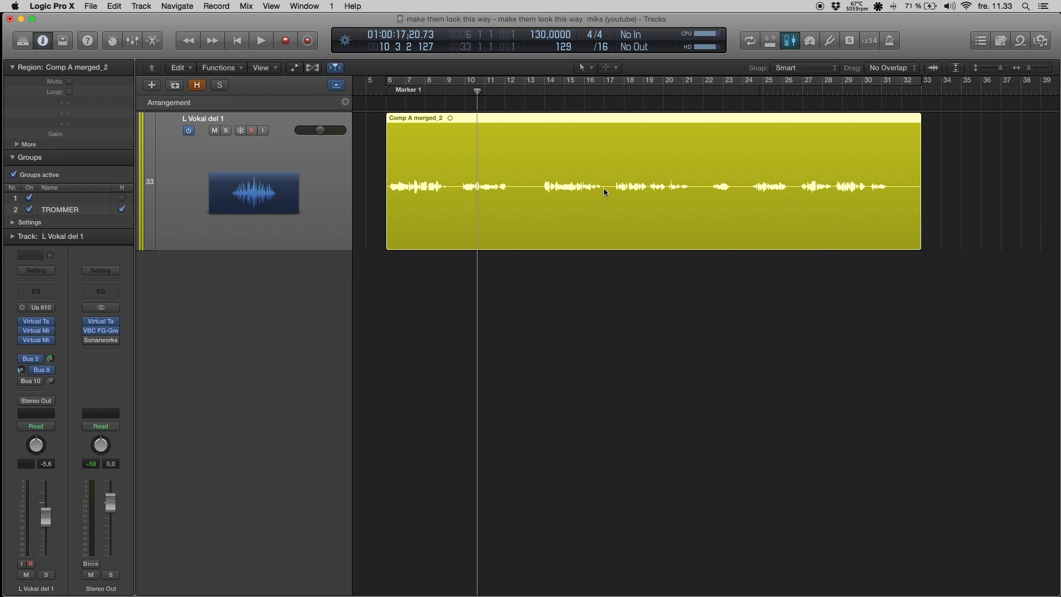
pyautogui.moveTo(512, 200)
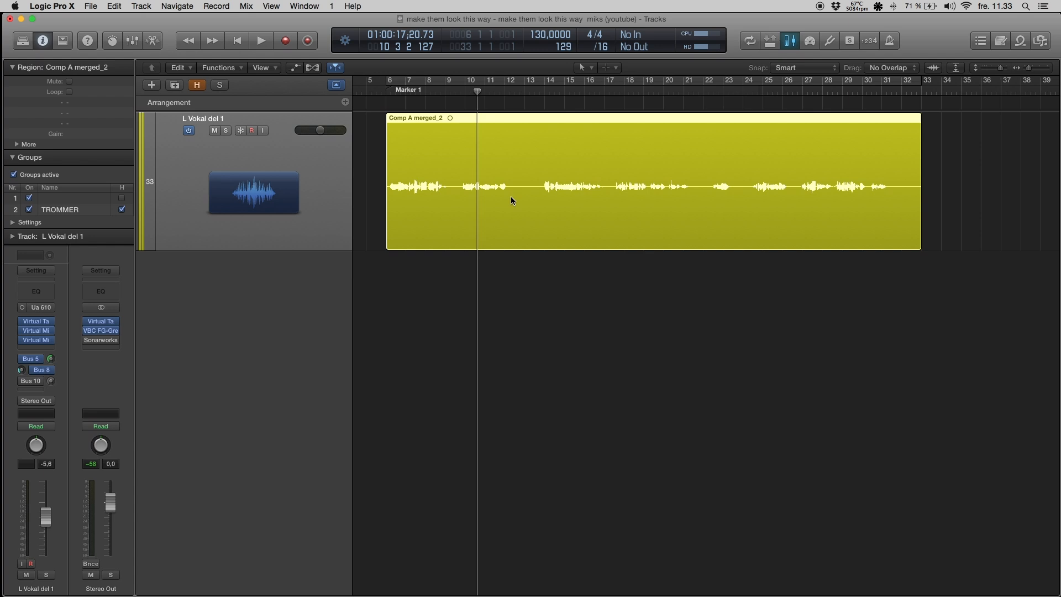